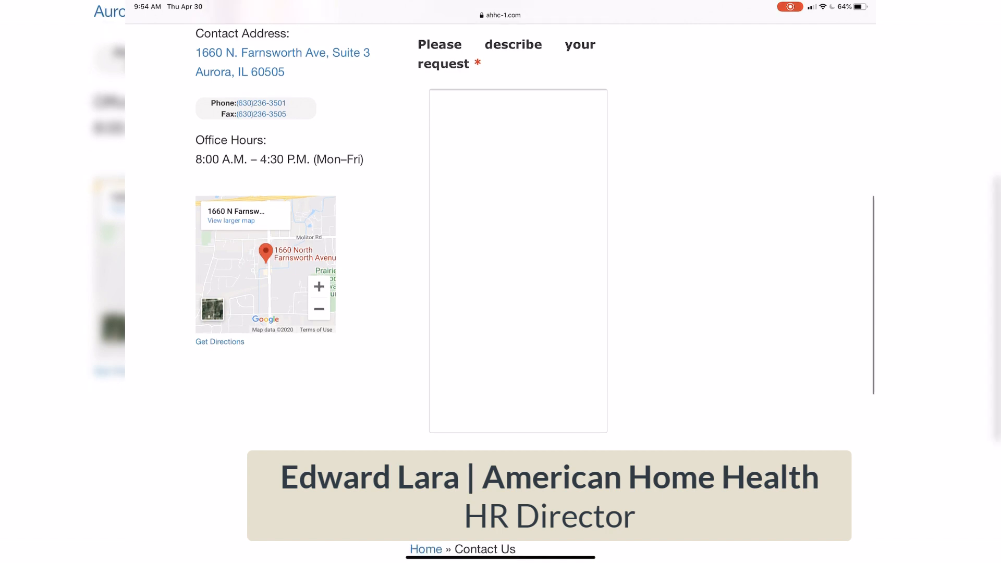
Place the cursor in the 'Please describe your request' box so the shortcut can expand there
scroll(down, 3)
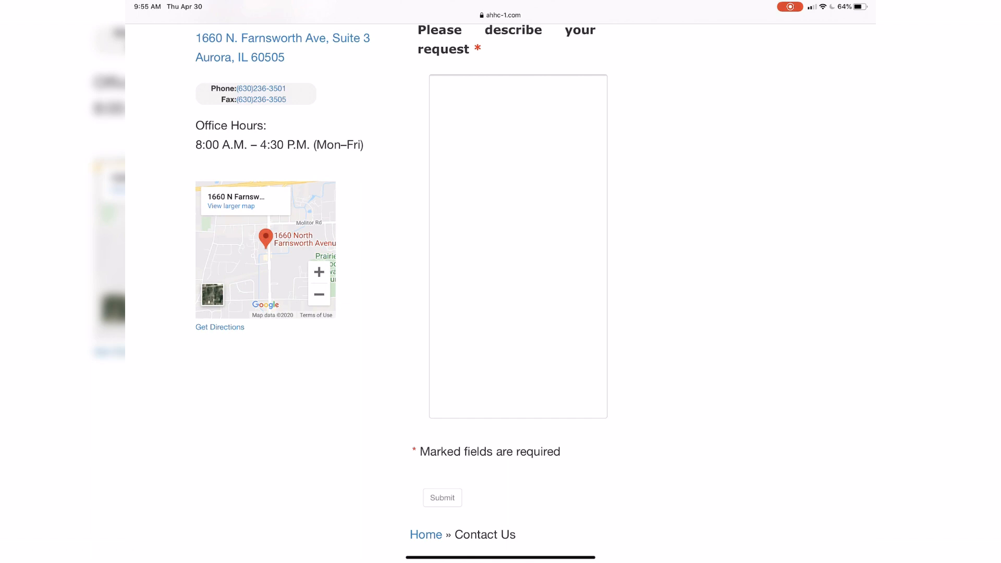
click(517, 246)
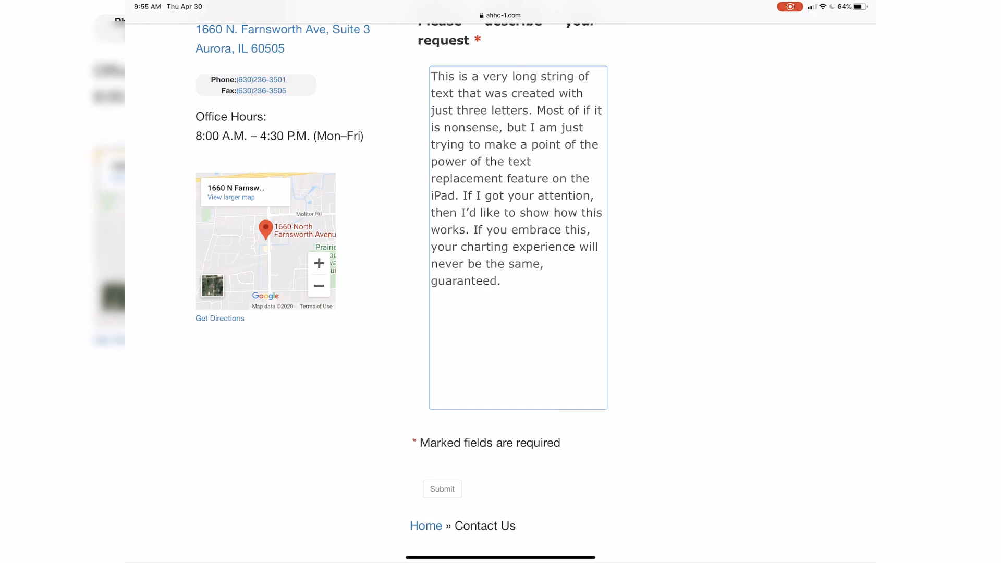
Leave Safari and reach the Keyboard settings under General in Settings
key(home)
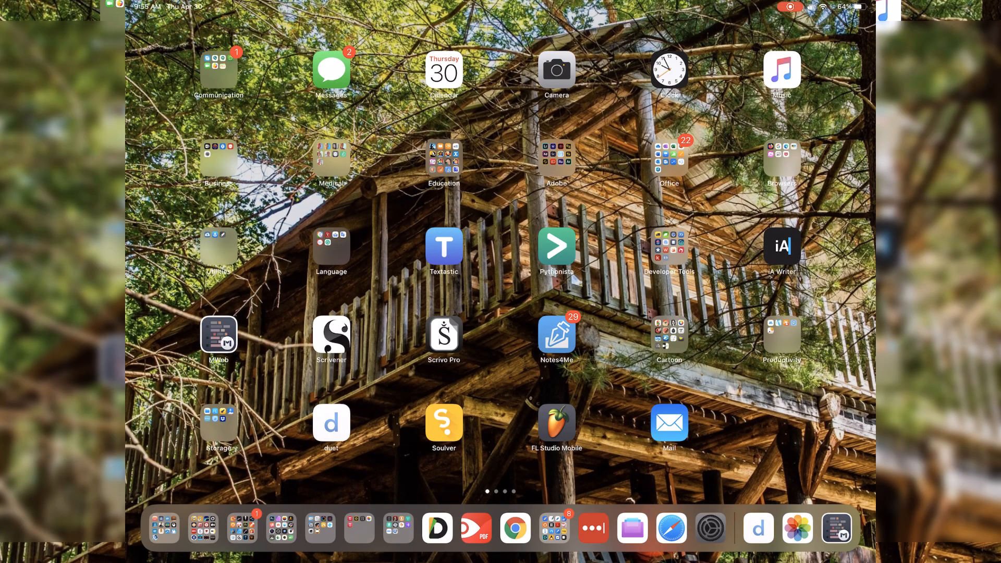
click(710, 529)
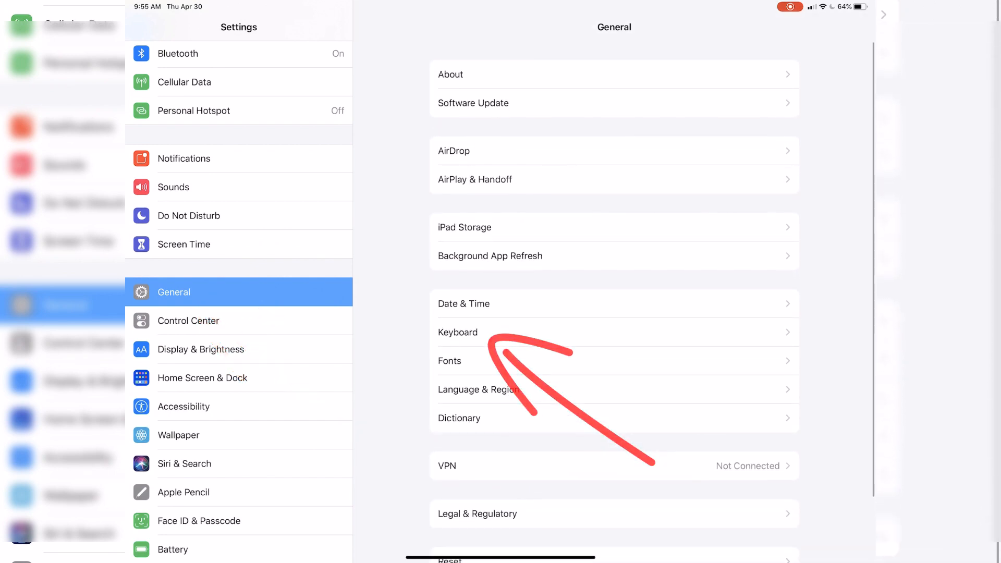
click(456, 332)
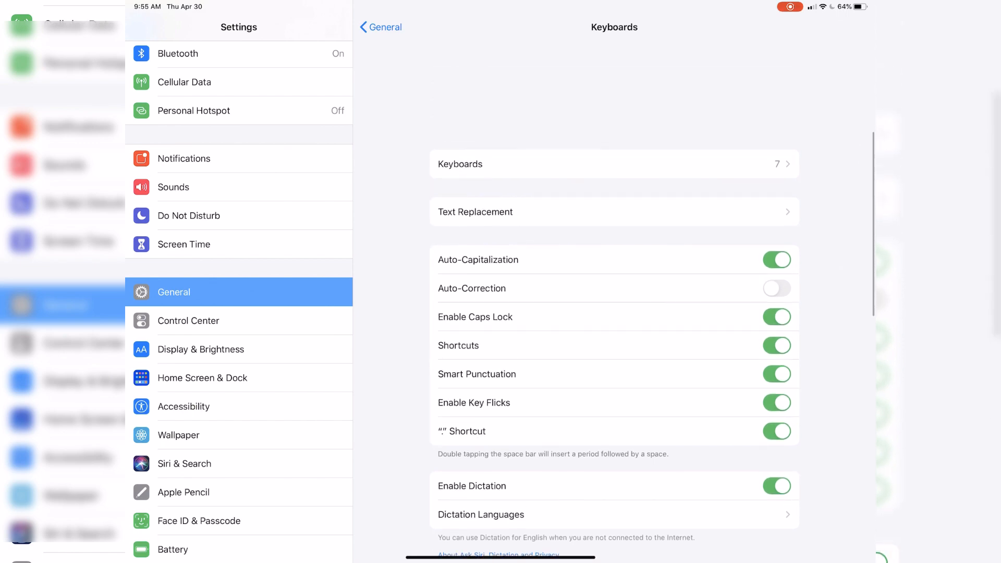
Show the Text Replacement list and browse down through the saved shortcuts and phrases
scroll(down, 3)
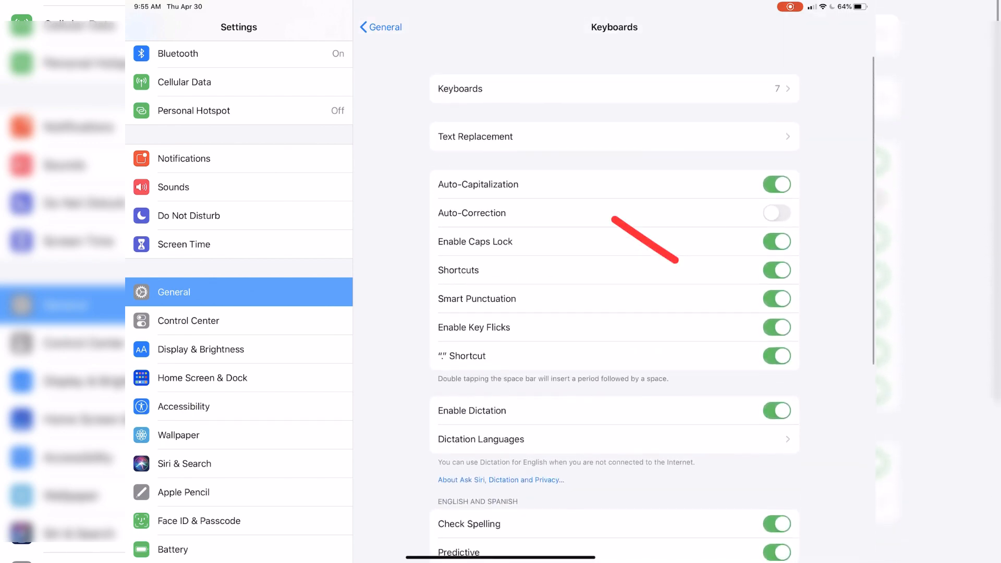
click(475, 136)
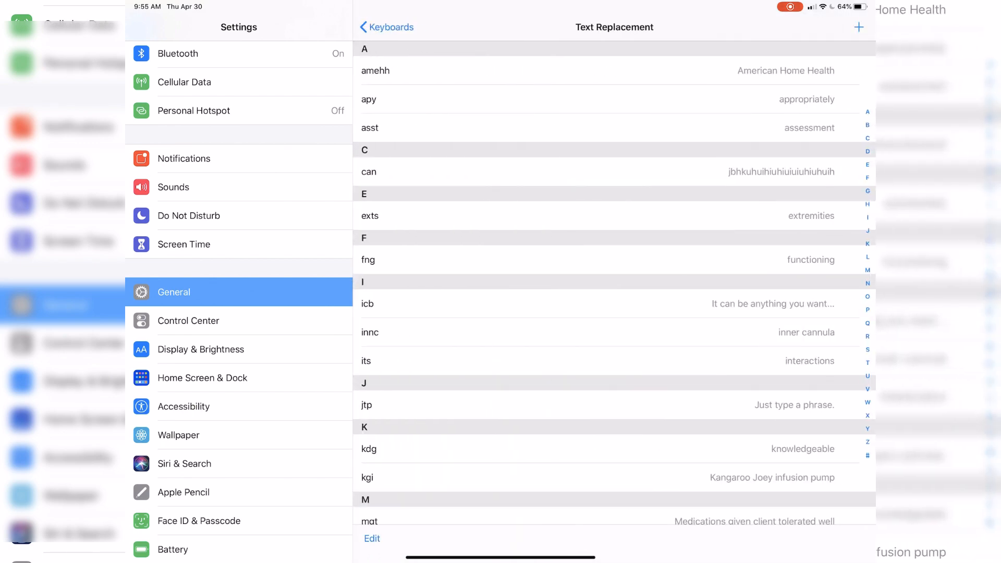
scroll(down, 3)
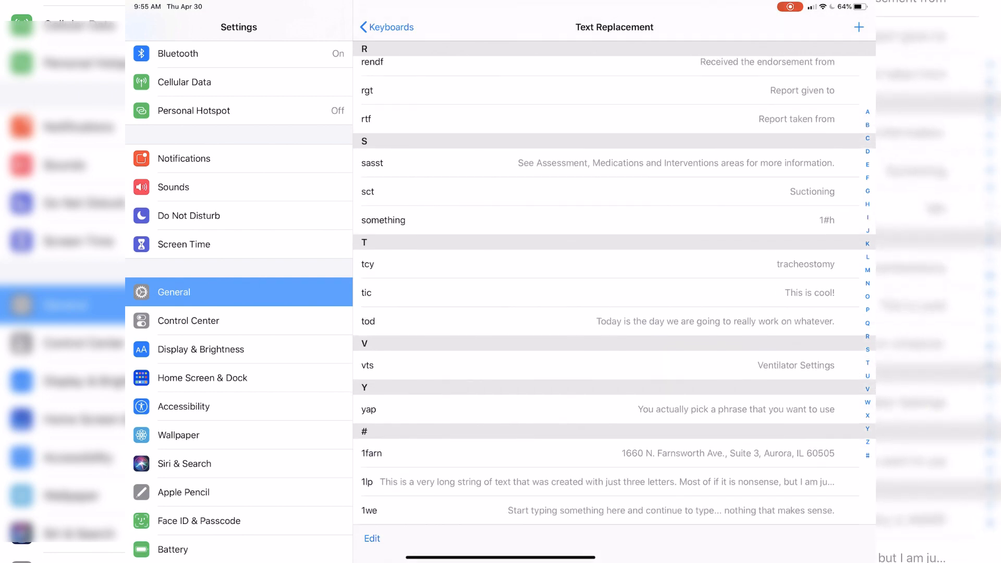
drag(409, 177, 559, 291)
text(S)
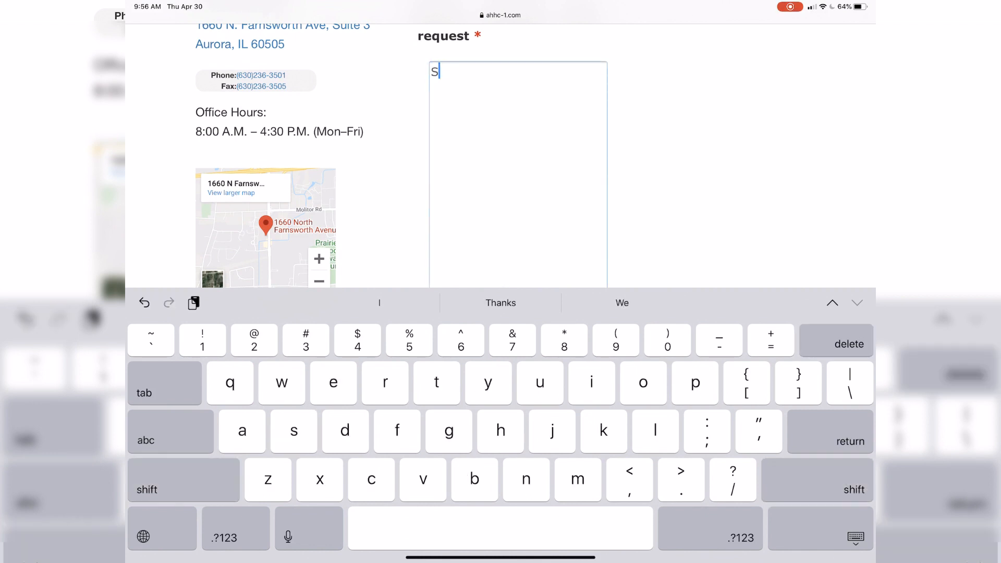
Enter 'asst' in the cleared request box to try the shortcut again
text(asst)
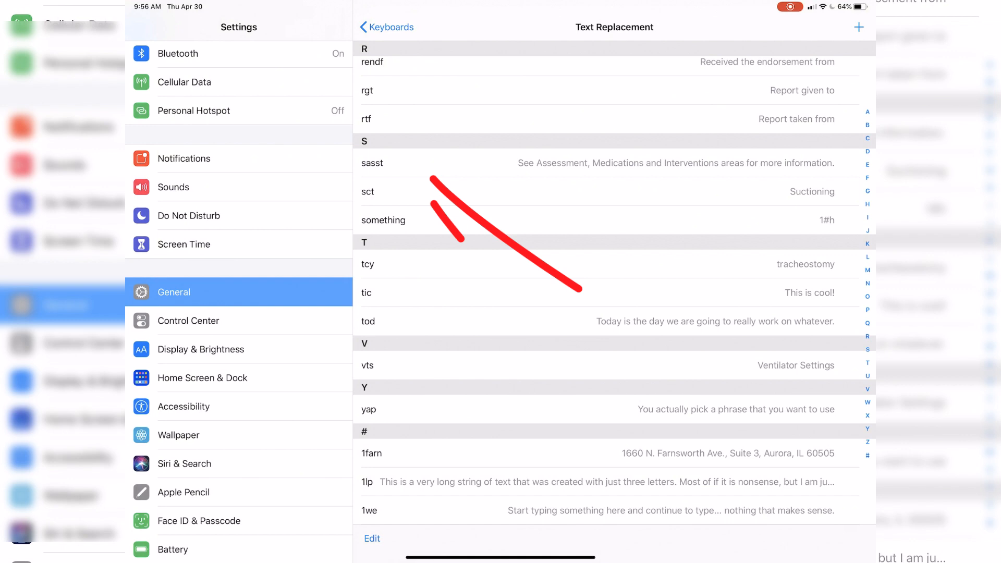
Start a new Text Replacement entry and focus its Phrase field
click(371, 163)
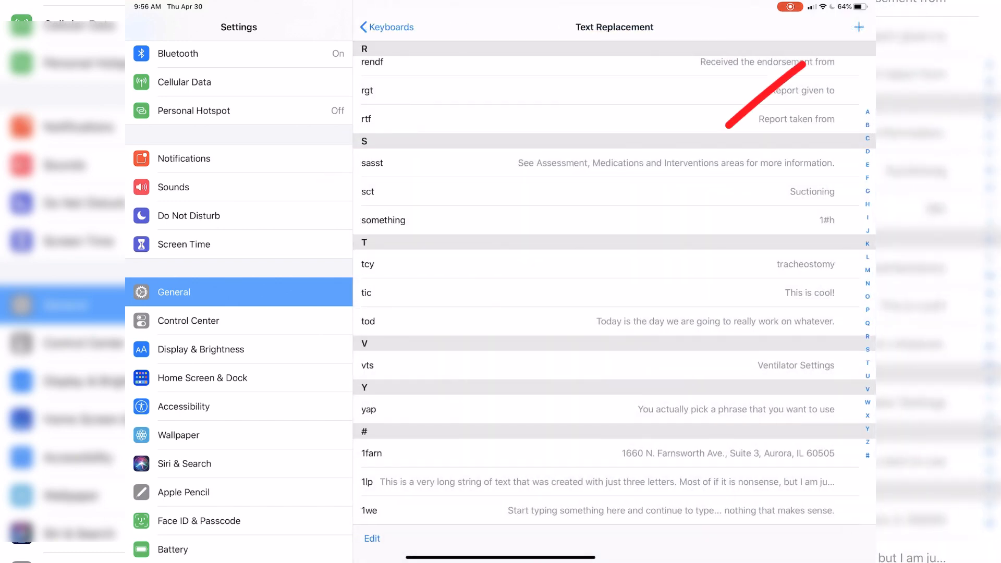
click(858, 27)
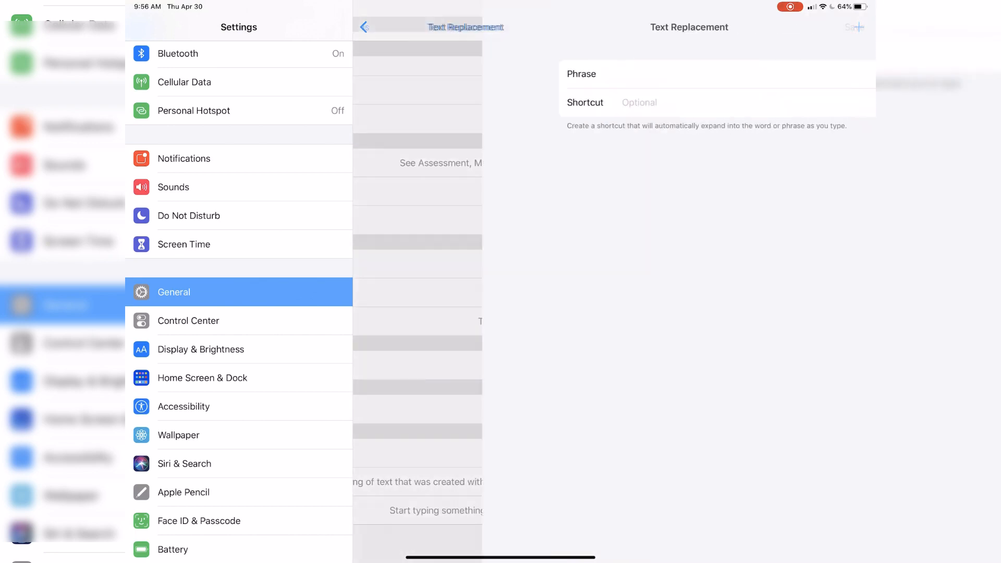
click(638, 73)
text(You cant)
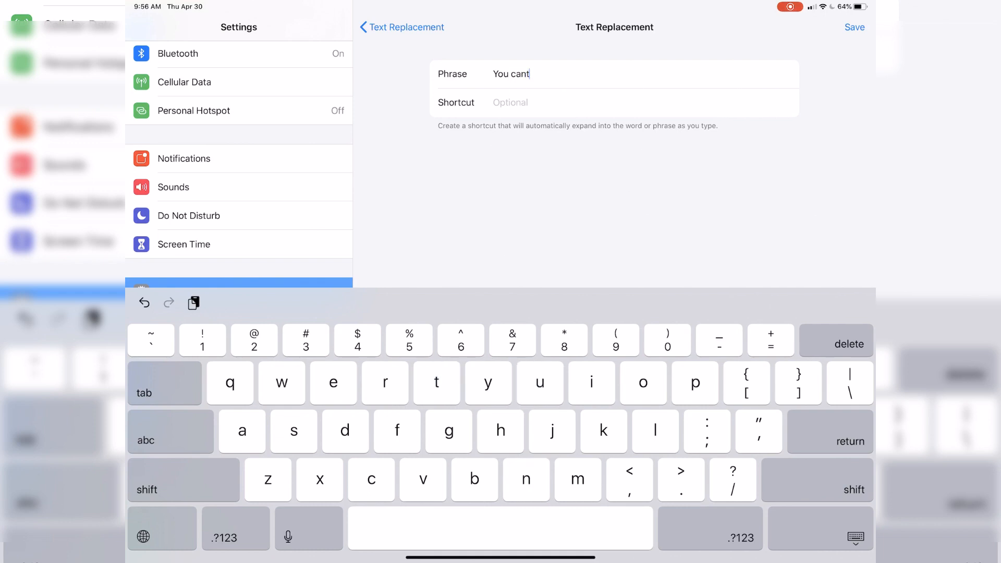
Fill the Phrase field with 'You can type any phrase'
text(ype)
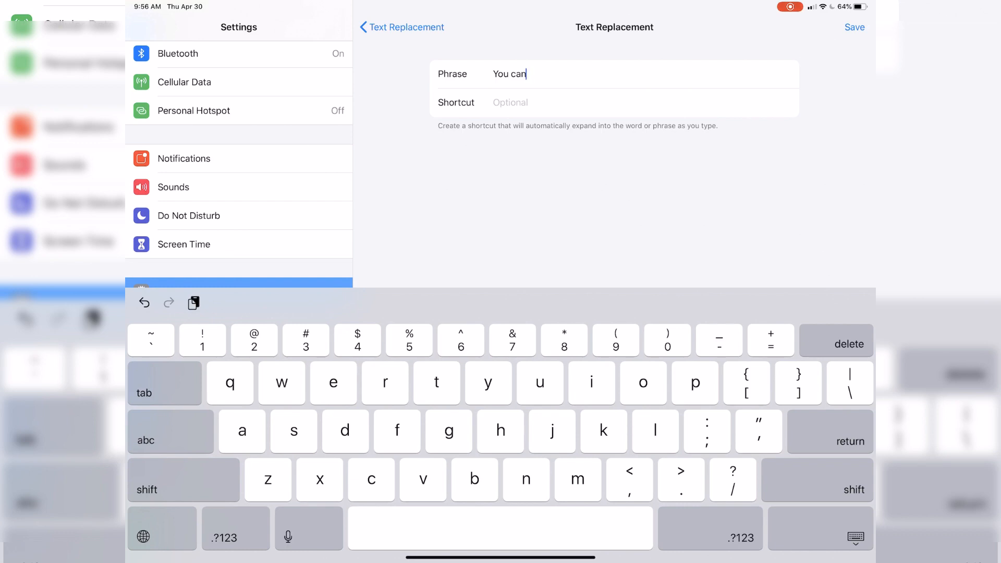
text(type)
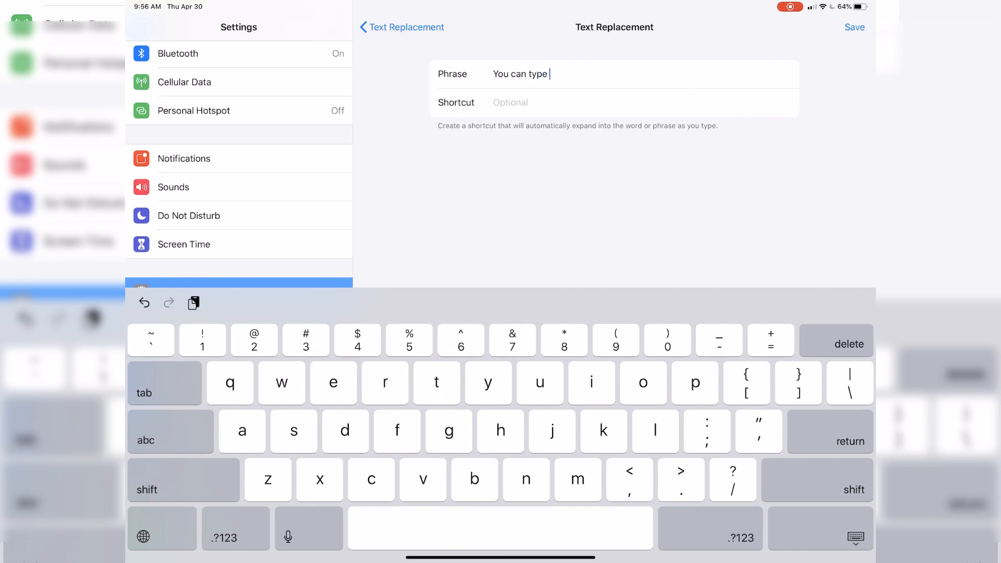
text(any ph)
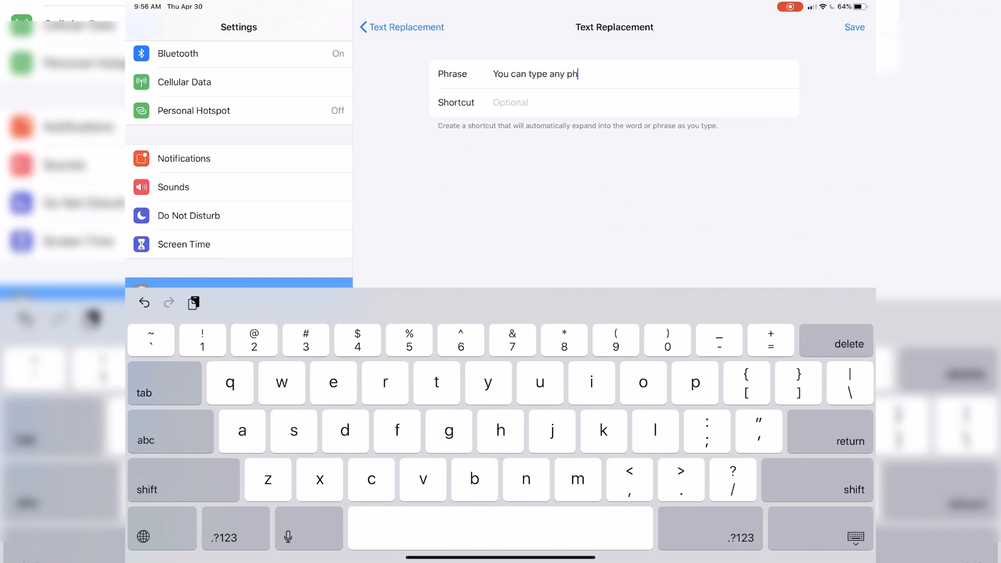
text(rase)
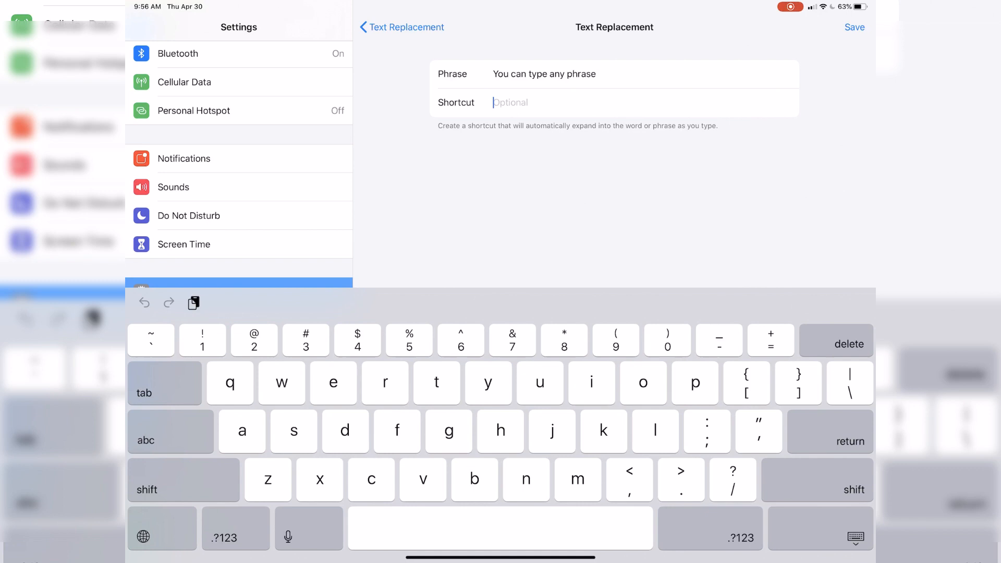
text(o)
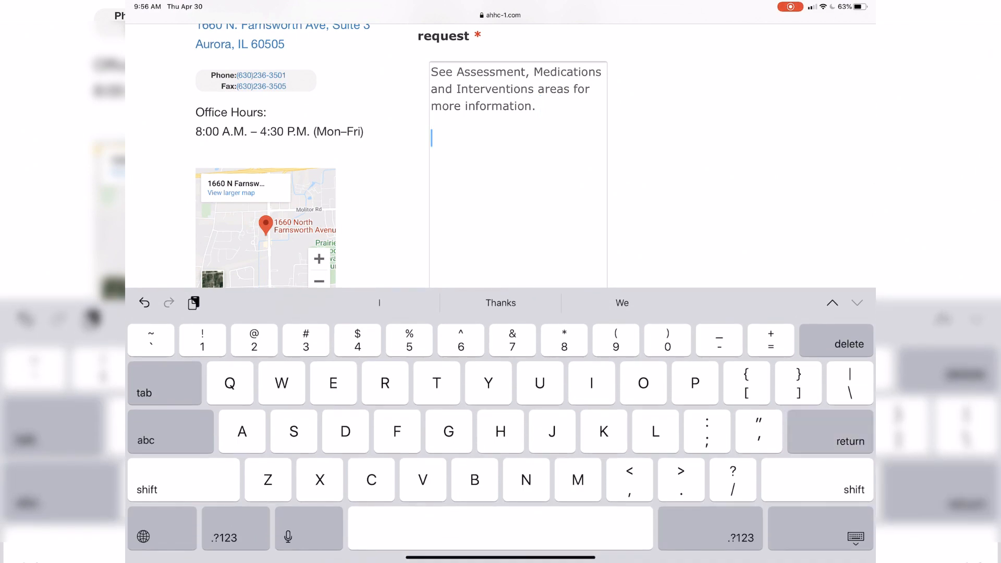
Have 'You can type any phrase' appear expanded in the request box
text(You can type any phrase)
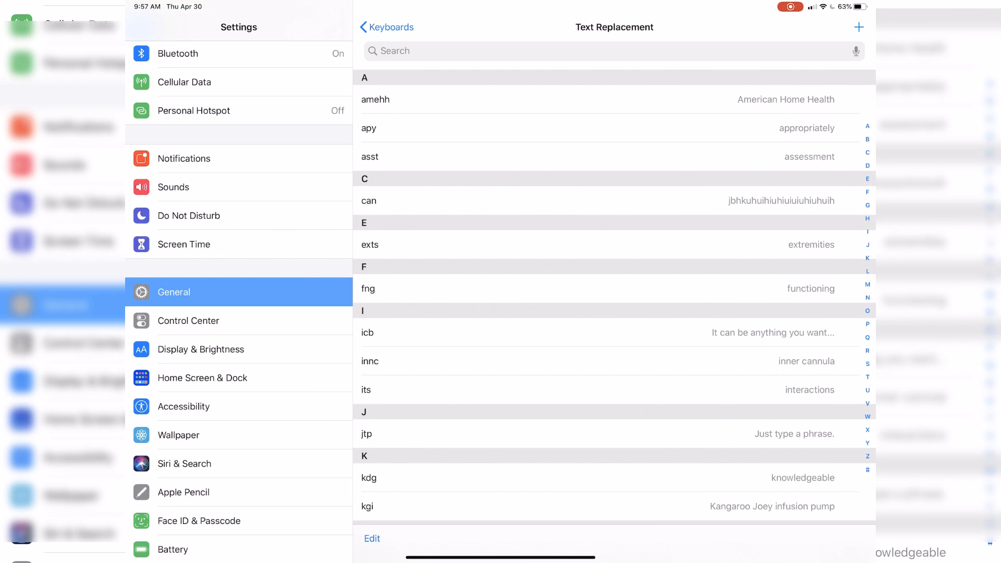
Check the saved shortcut, then enter 'Ica' in the request box after the new phrase line
click(368, 200)
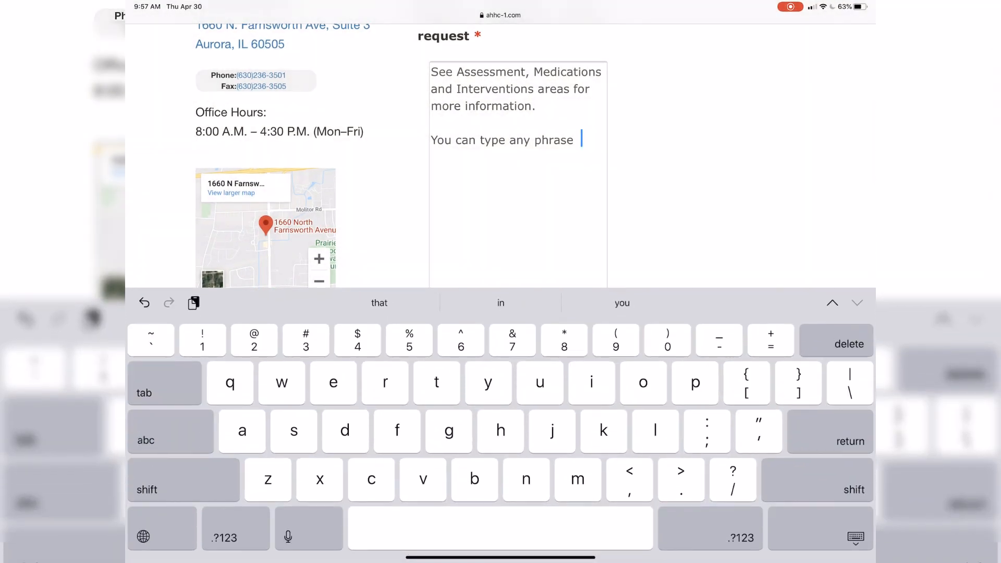
text(Ica)
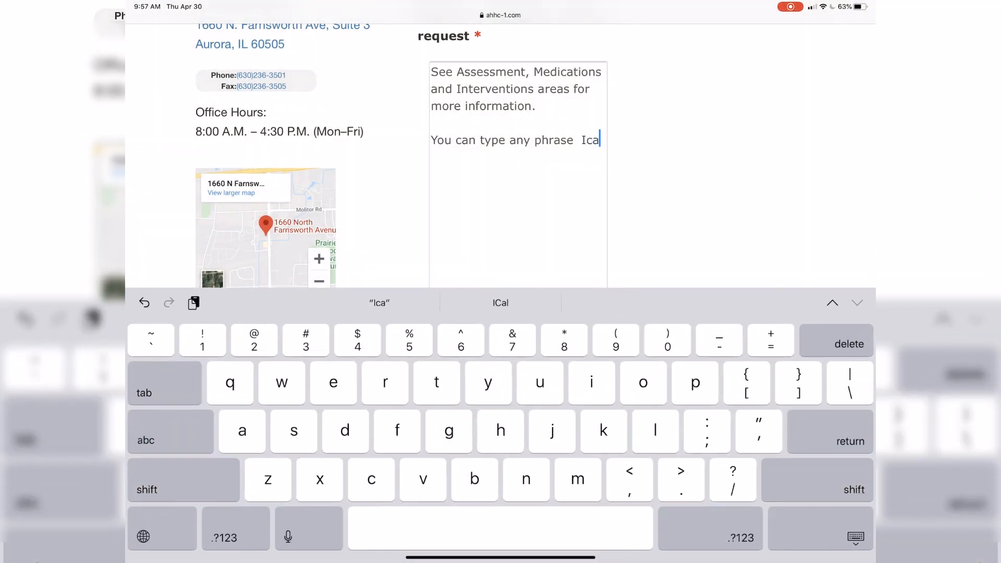